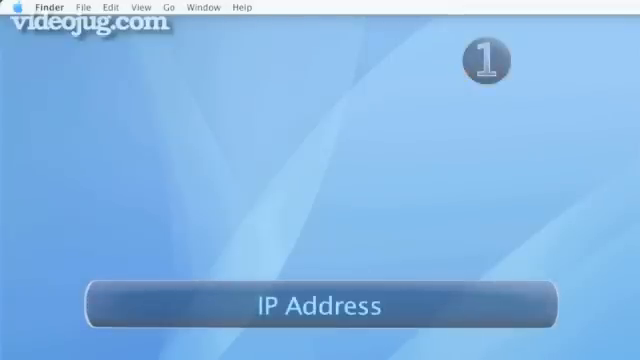
mouse_move(192, 118)
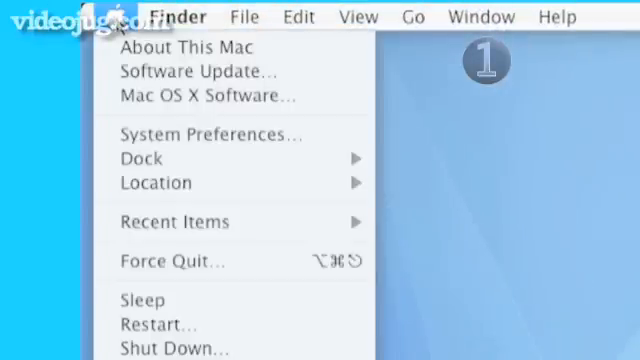
Step: Show the Network settings for Built-in Ethernet 2 to read its IP address
left_click(140, 144)
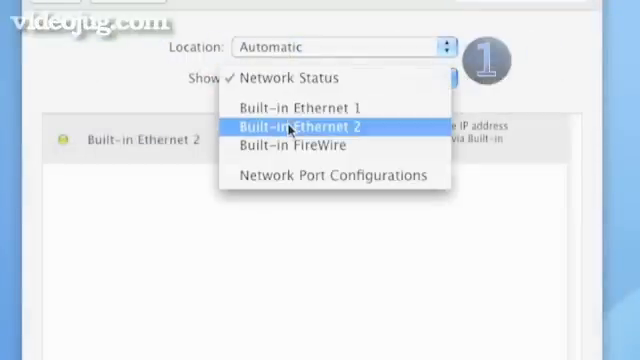
left_click(300, 124)
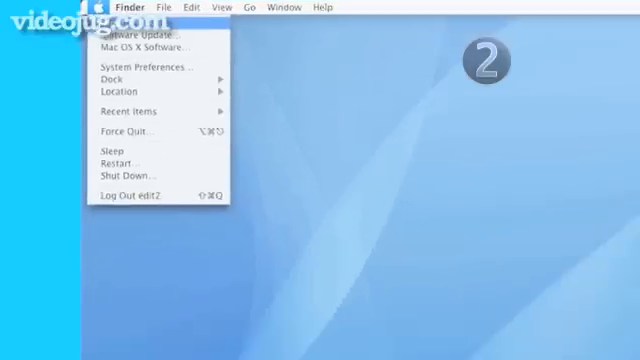
Step: Bring up About This Mac showing Mac OS X 10.4.11, dual 2.3 GHz G5 and 8 GB memory
left_click(130, 32)
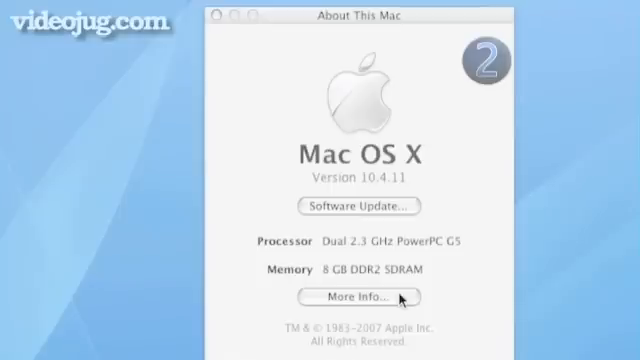
Step: Launch System Profiler via More Info and select the Network category for the MAC address
left_click(356, 296)
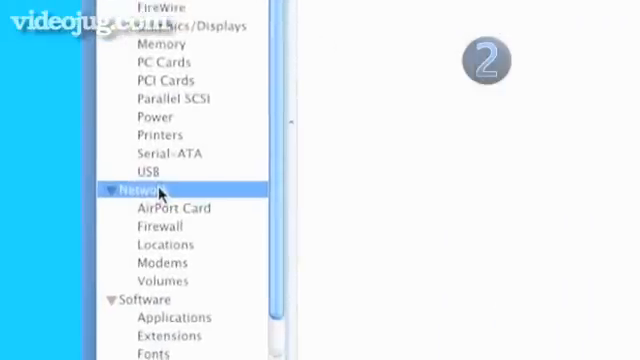